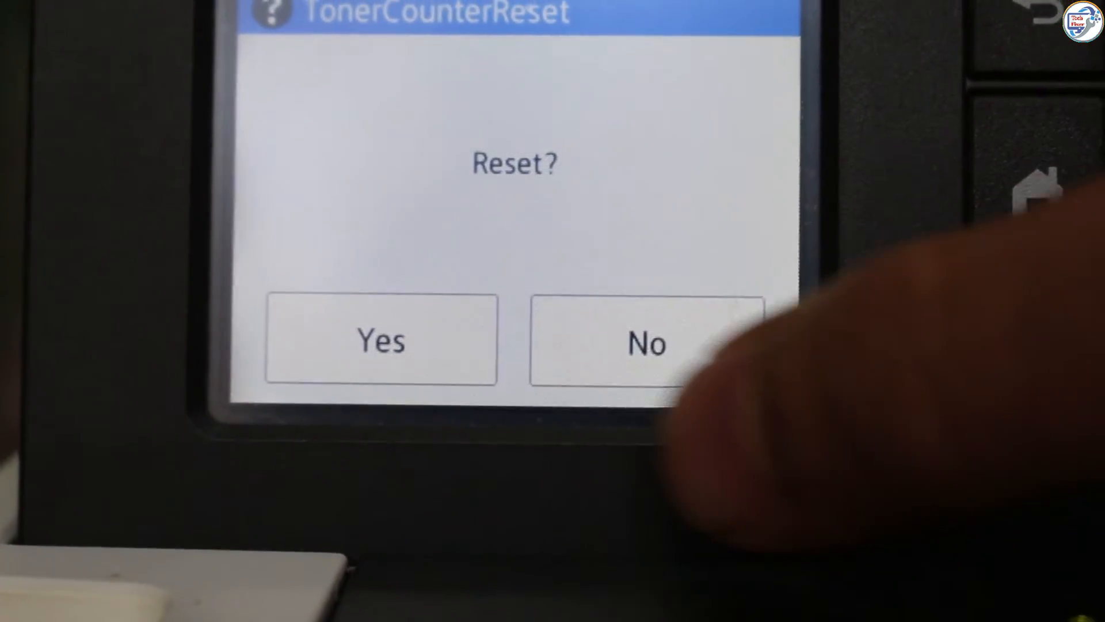
# Confirm the magenta high-capacity toner counter reset with Yes and return to the top of the Reset Menu
pyautogui.click(381, 339)
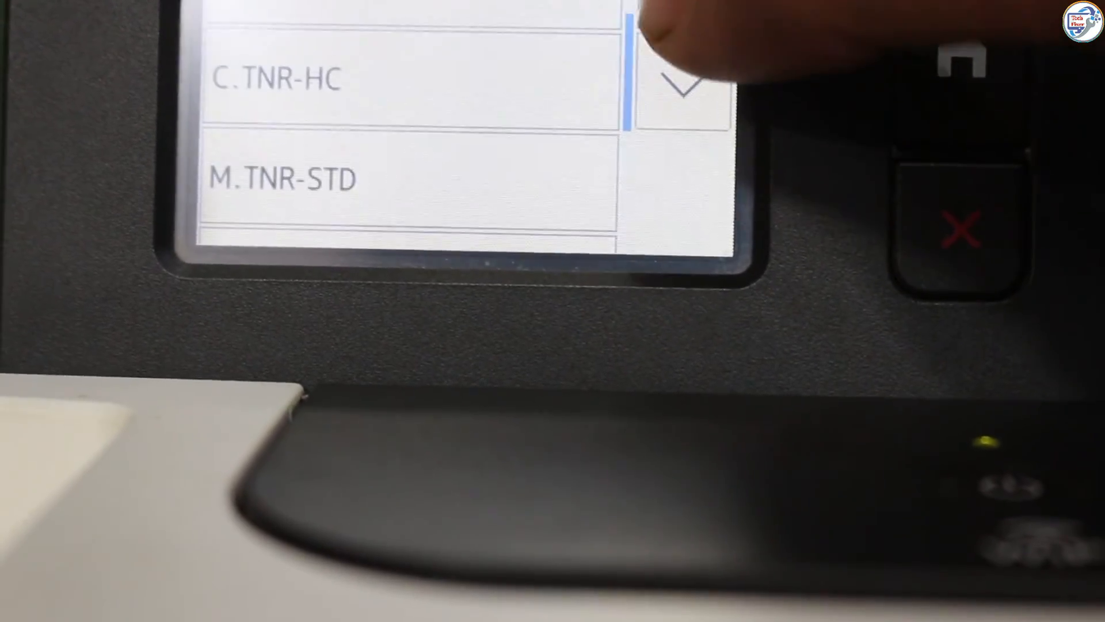
pyautogui.click(682, 83)
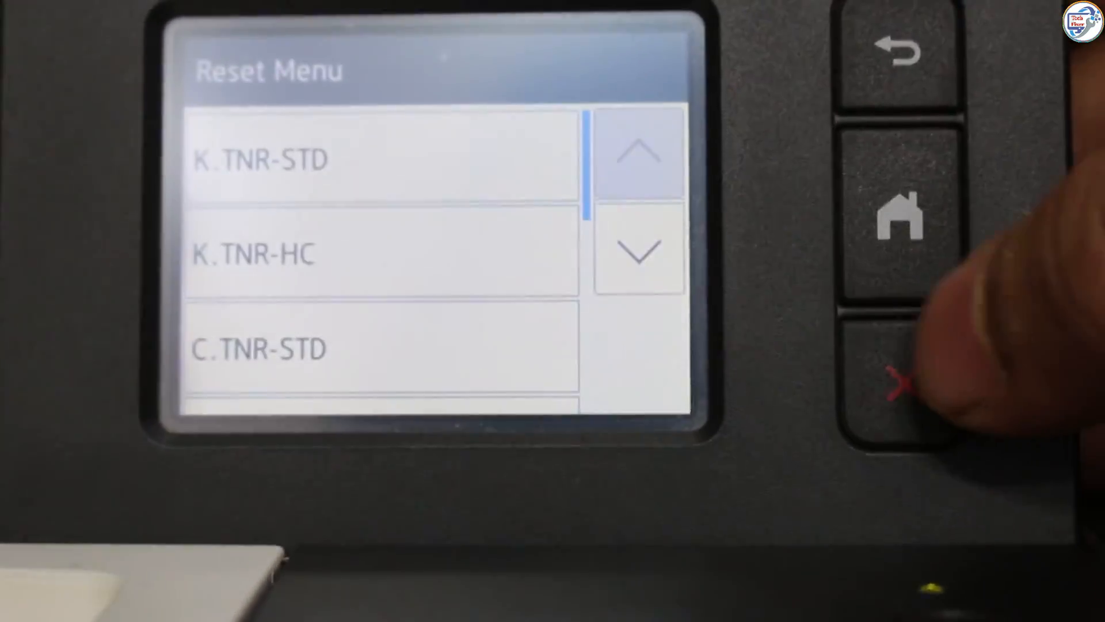